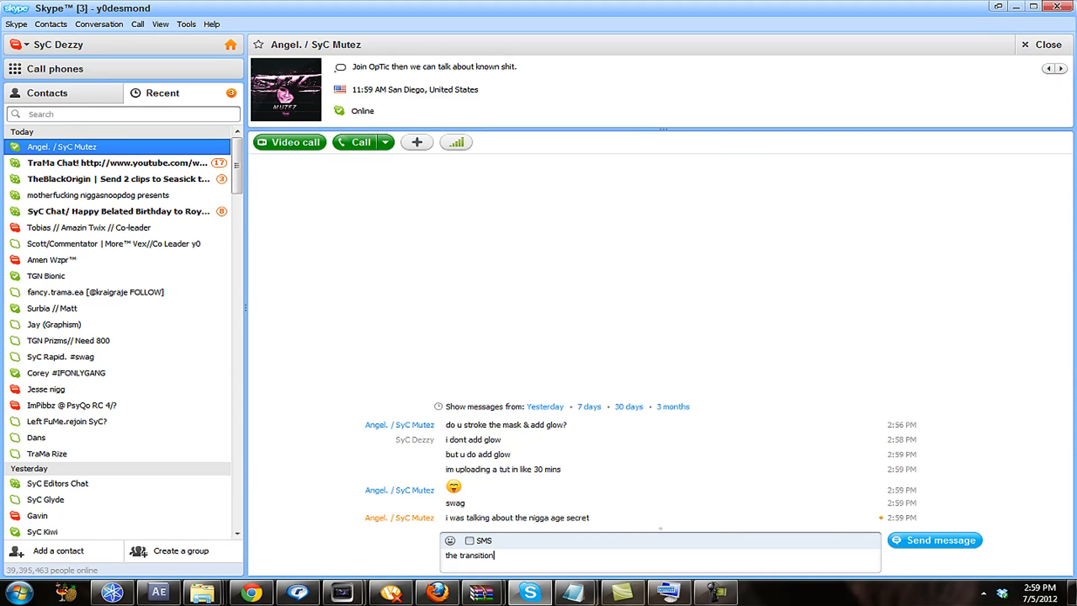
Step: Flip between the After Effects project and the Skype chat where "the transition?" was sent
left_click(158, 592)
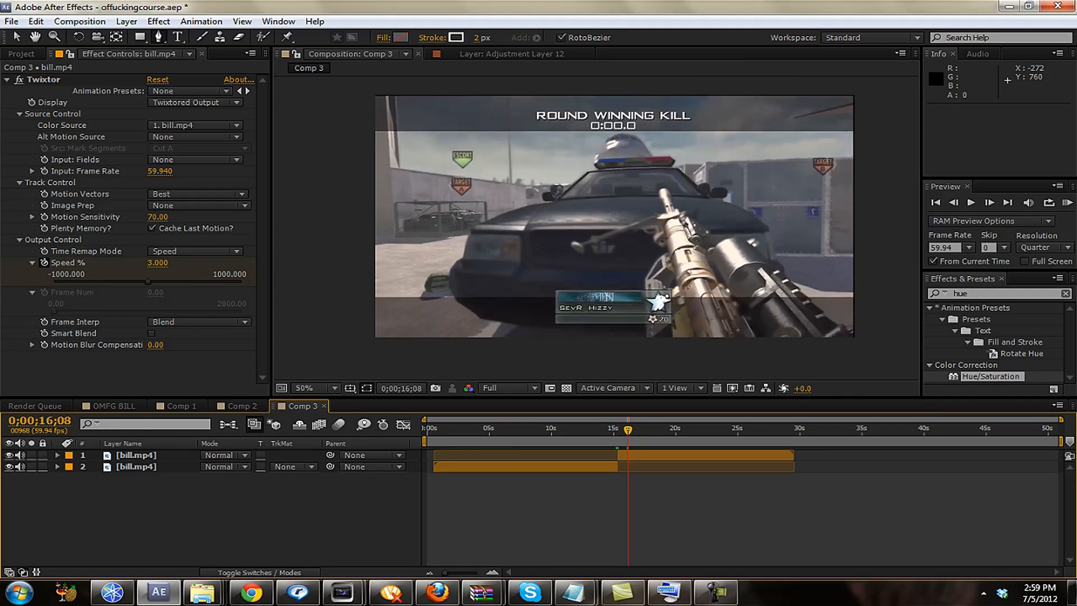
mouse_move(1016, 68)
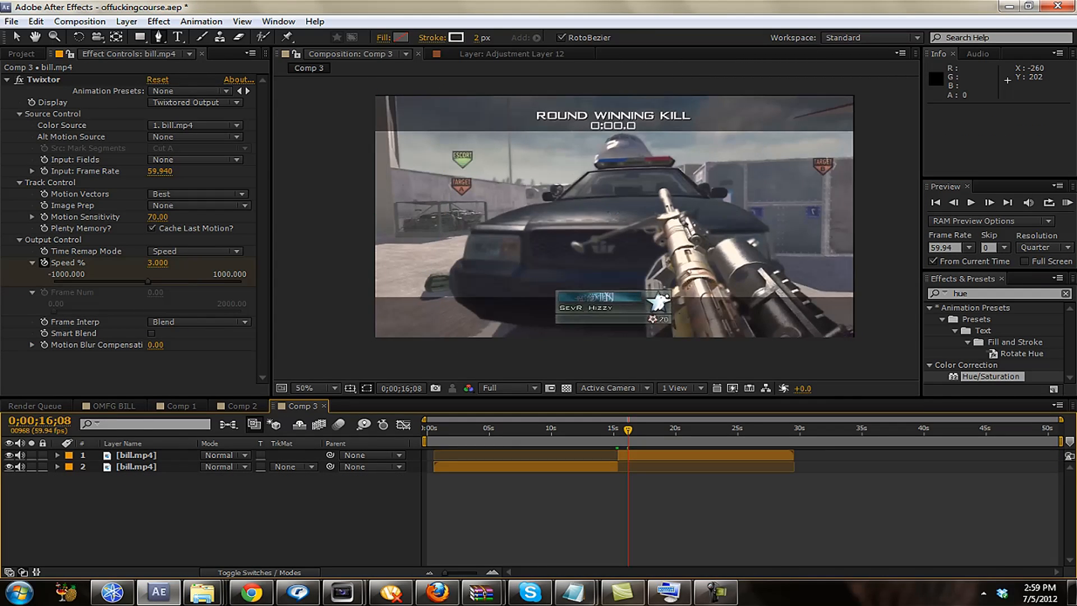
left_click(528, 591)
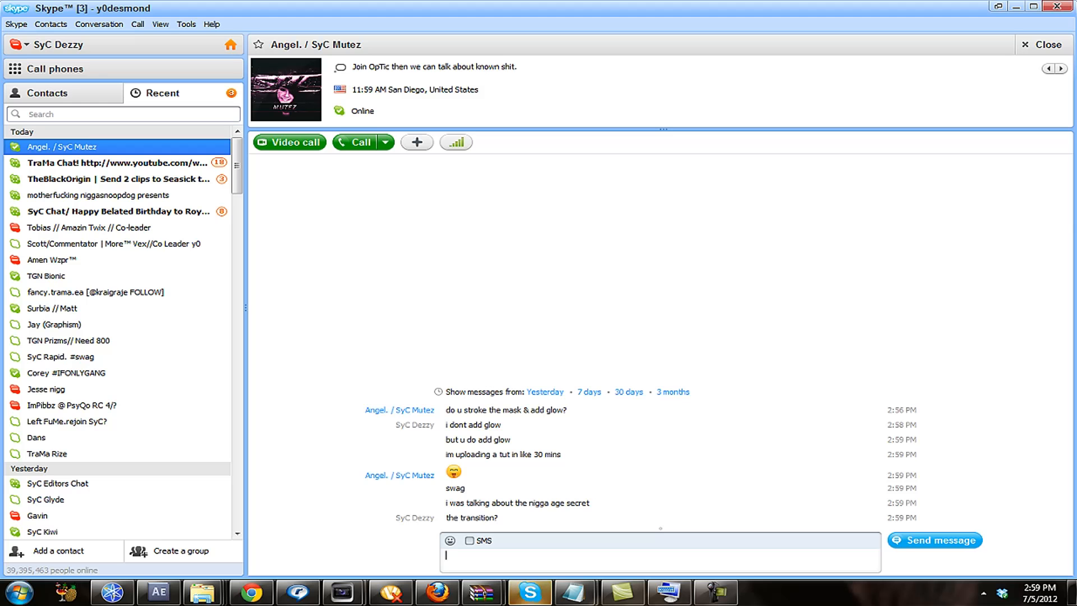
left_click(157, 591)
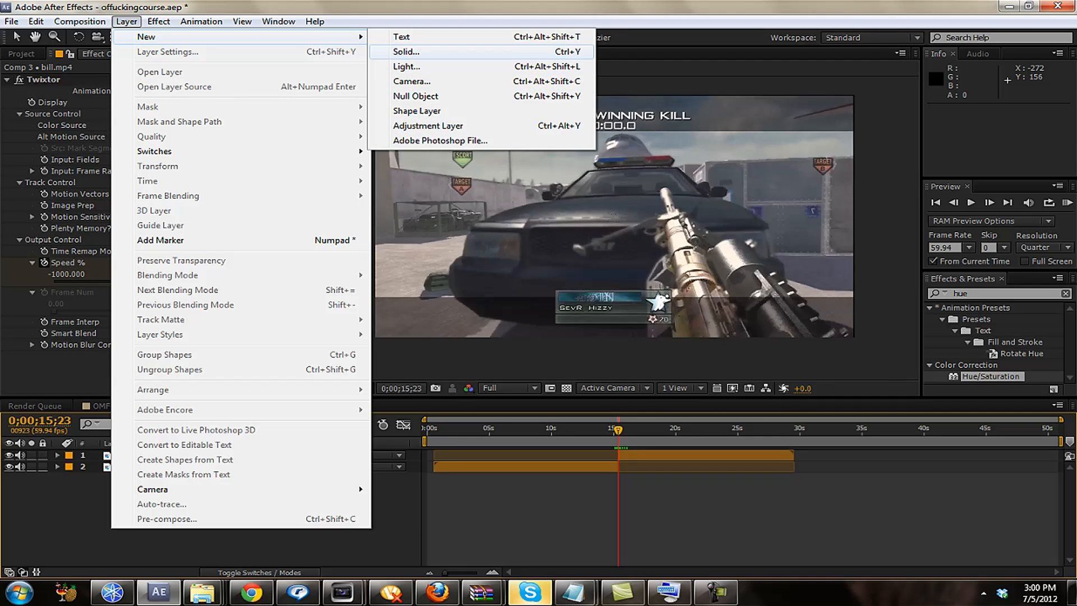
Step: Add a full-size black solid to Comp 3 and set its blending mode to Add
left_click(405, 51)
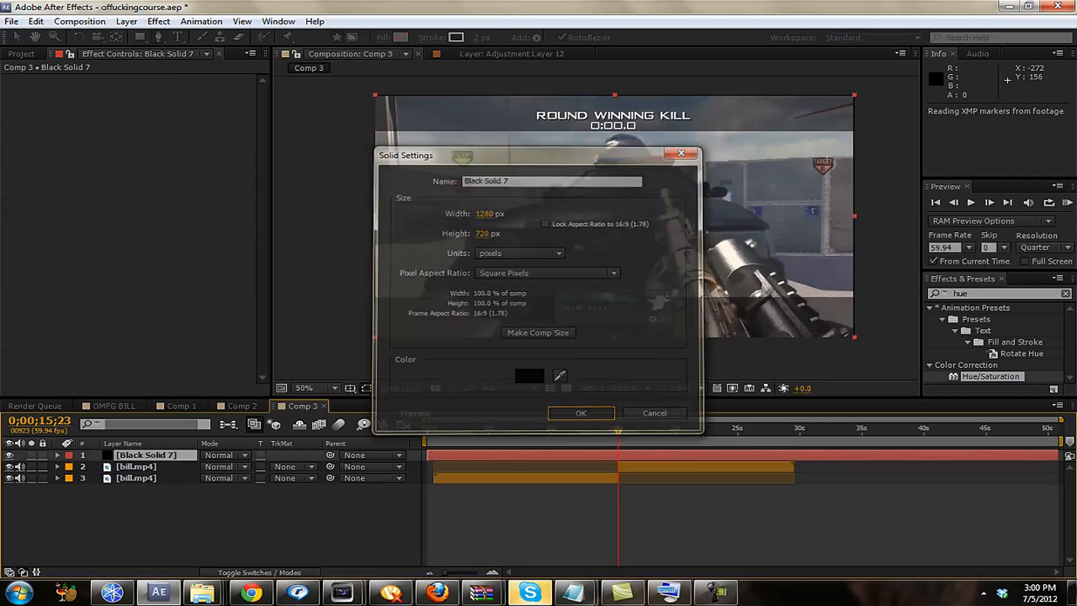
left_click(580, 413)
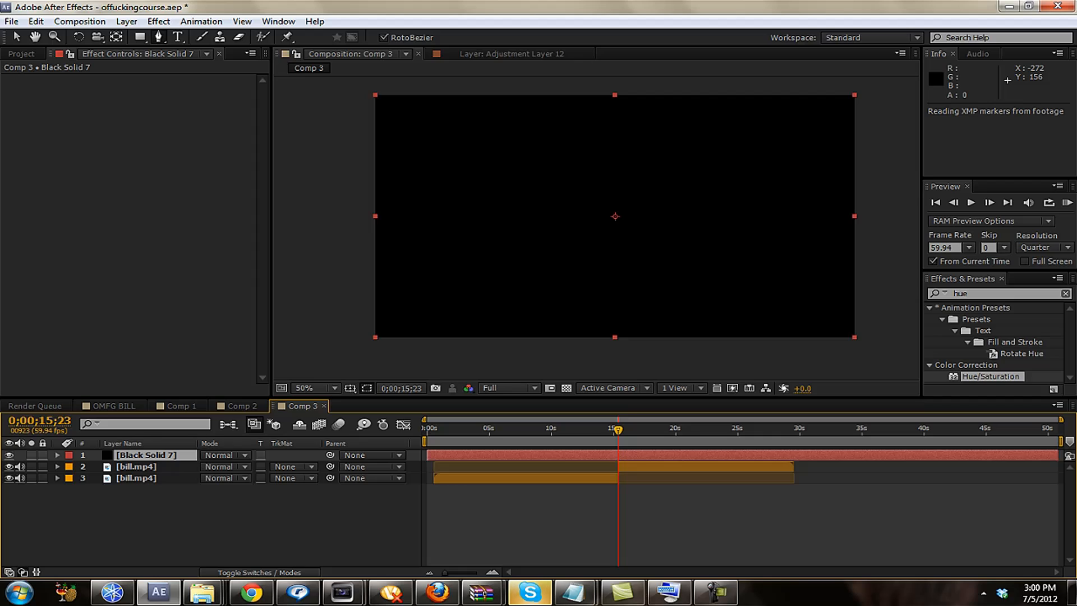
left_click(226, 455)
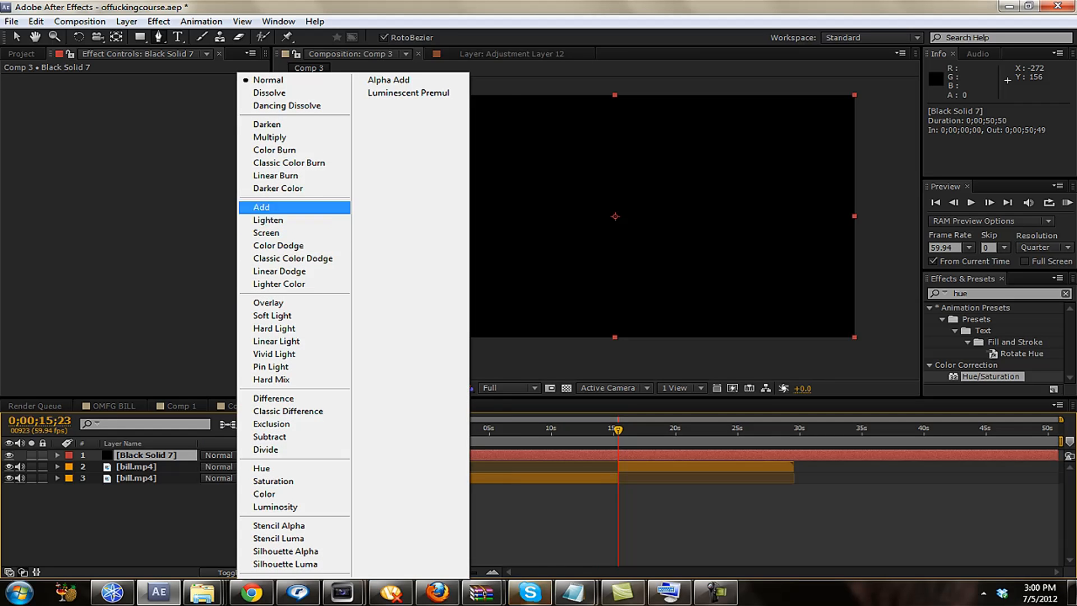
left_click(262, 207)
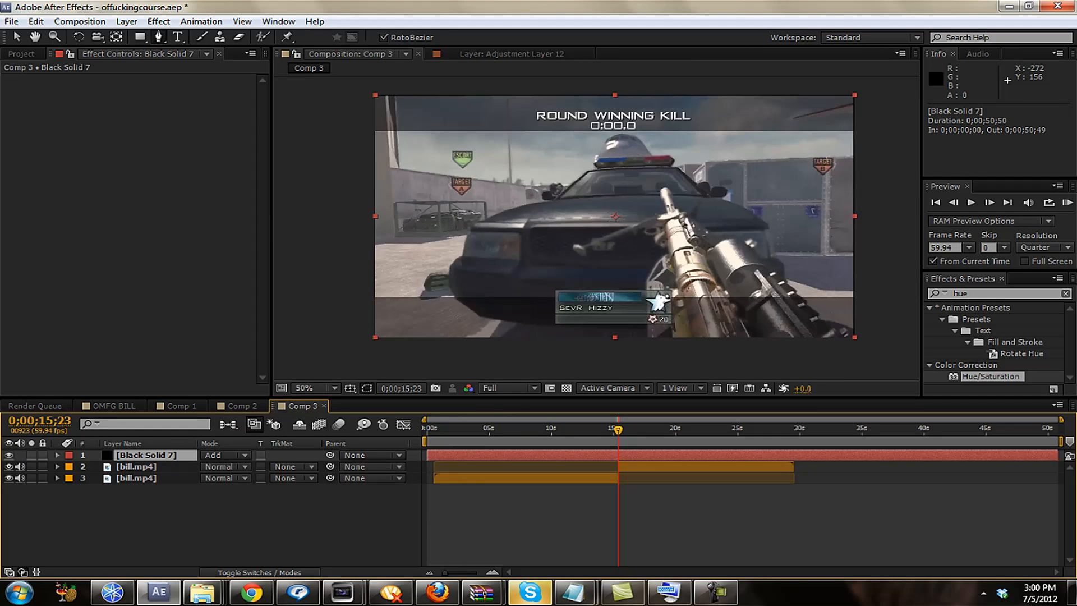
Step: Rename the solid '3D Stroke Layer' and trim it to begin at the playhead near 15 s
double_click(145, 454)
type("3D Stroke Layer")
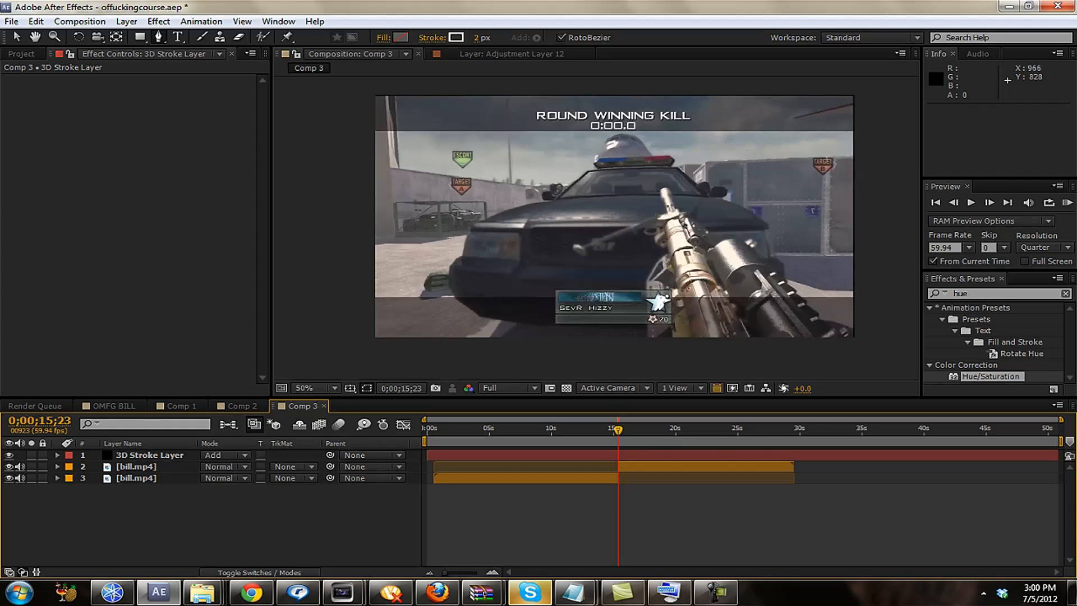
left_click(149, 454)
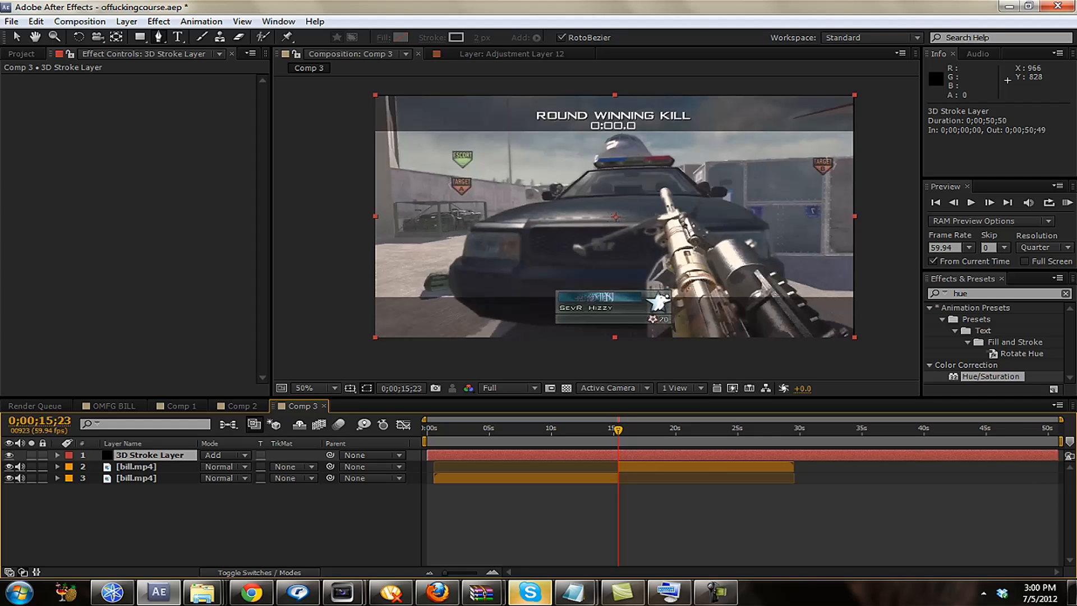
key("ctrl+d")
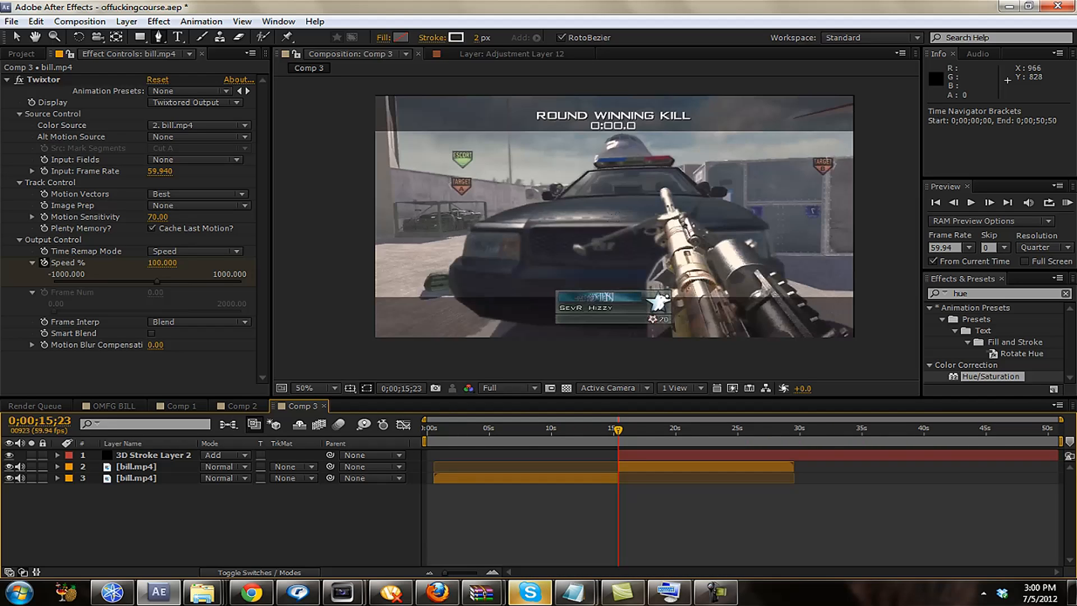
Step: Apply the Trapcode 3D Stroke effect to the 3D Stroke Layer 2 solid
left_click(154, 455)
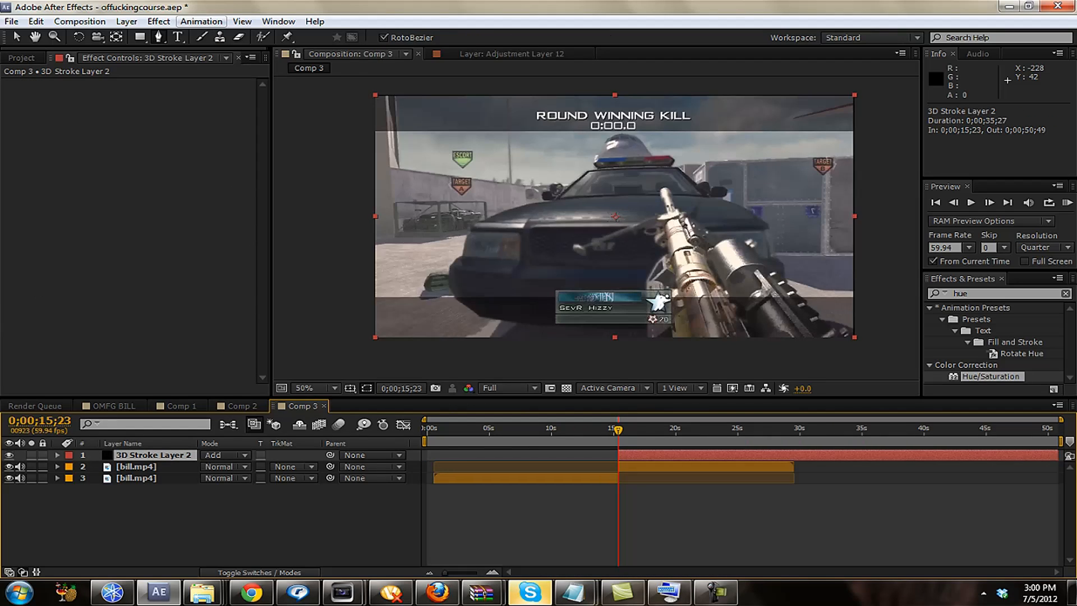
left_click(159, 21)
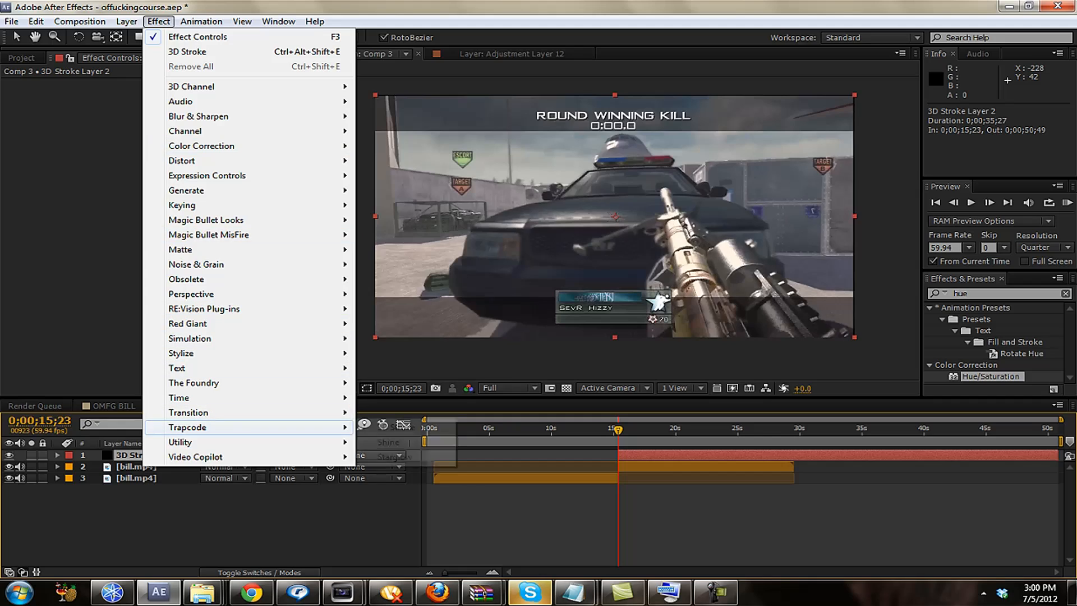
left_click(197, 36)
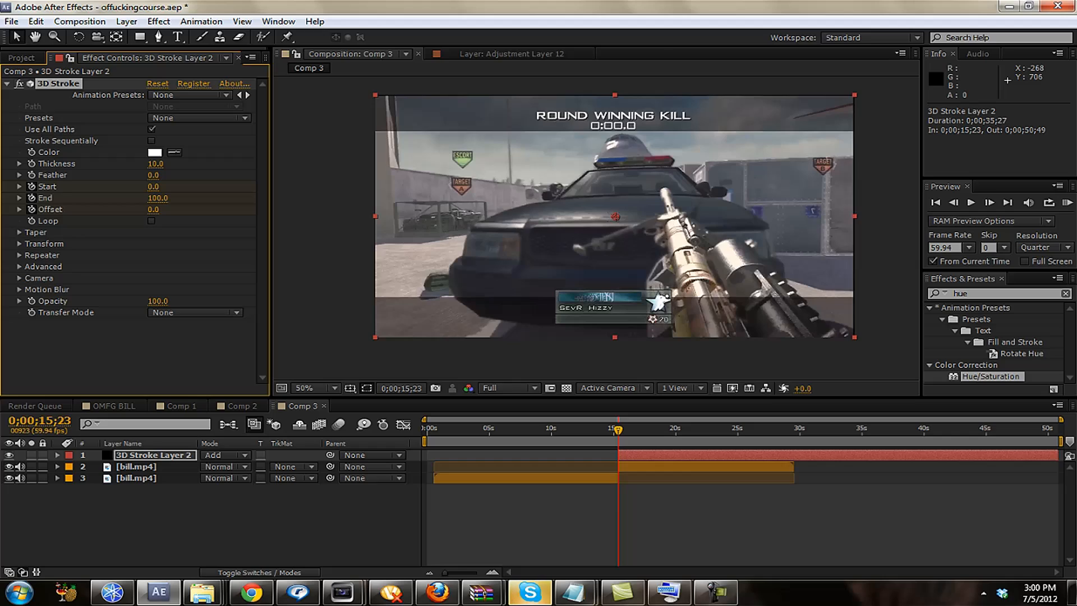
Step: Enable Taper on the stroke and choose a blue in its colour picker
left_click(20, 231)
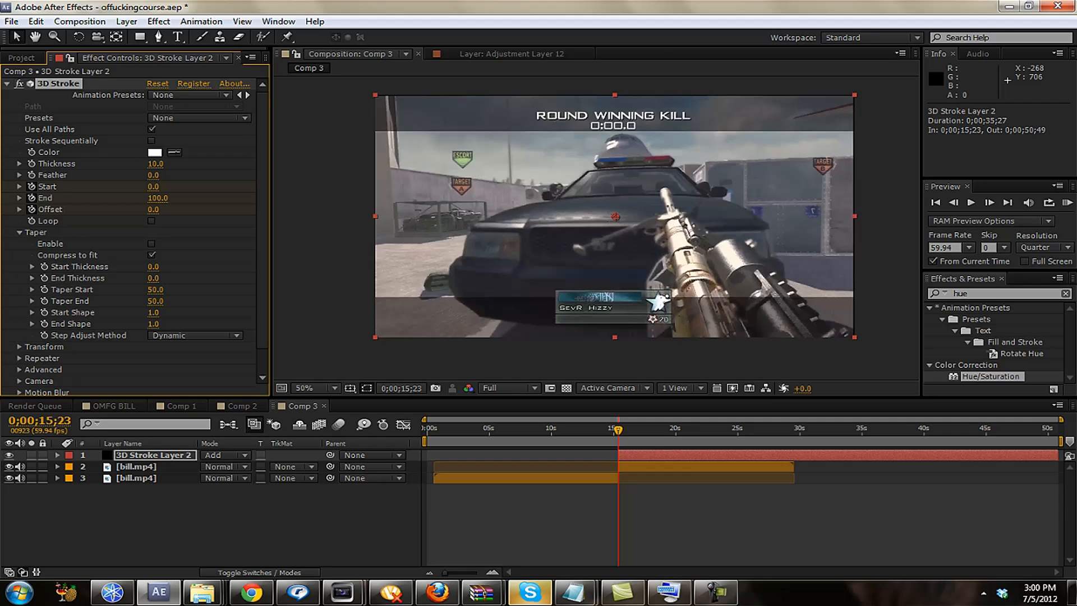
left_click(152, 244)
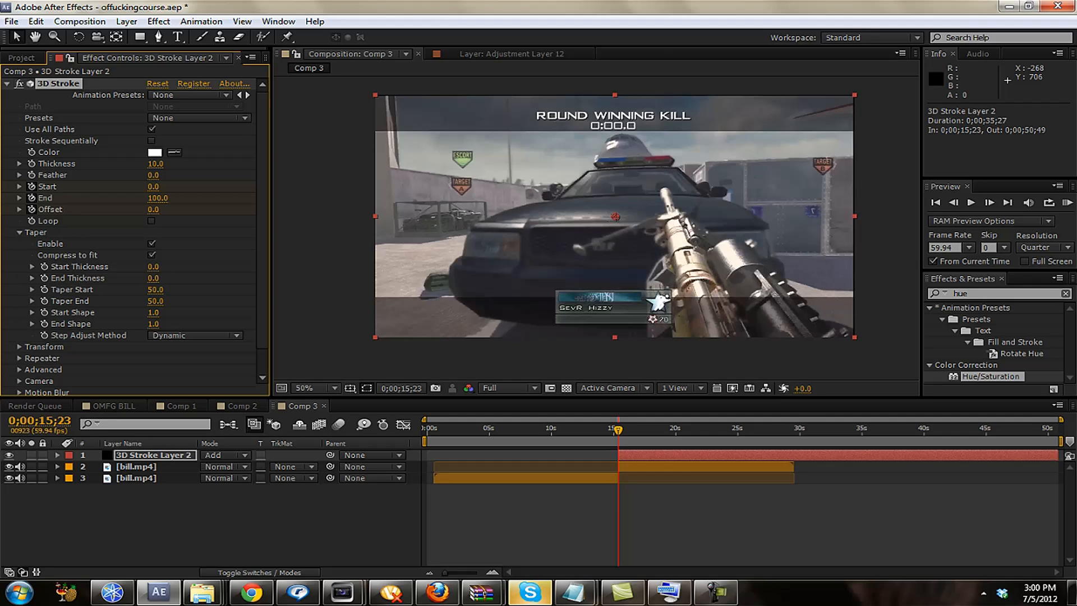
left_click(154, 152)
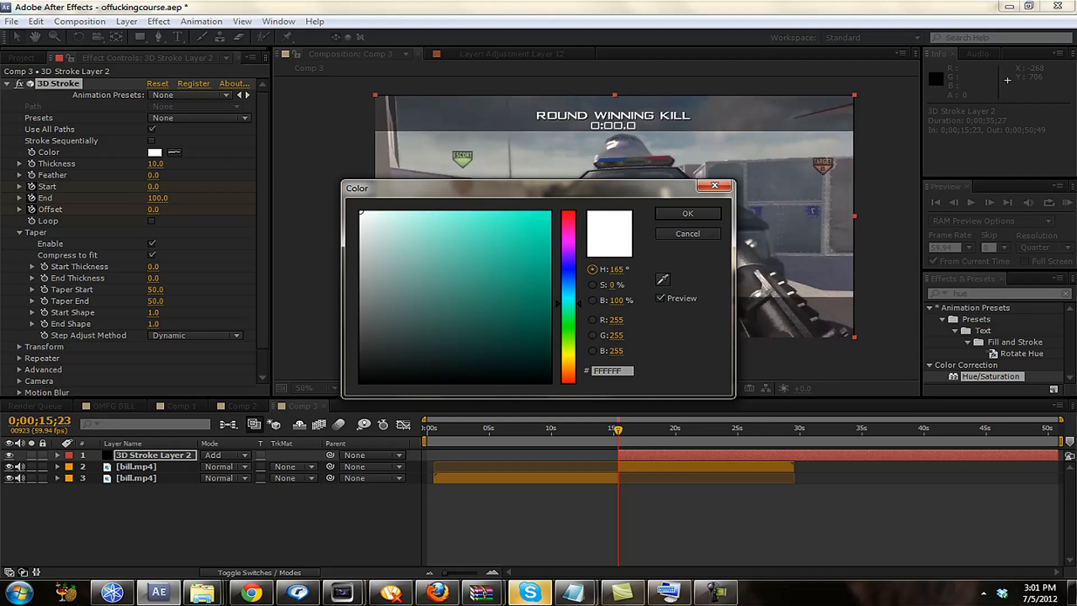
left_click(543, 271)
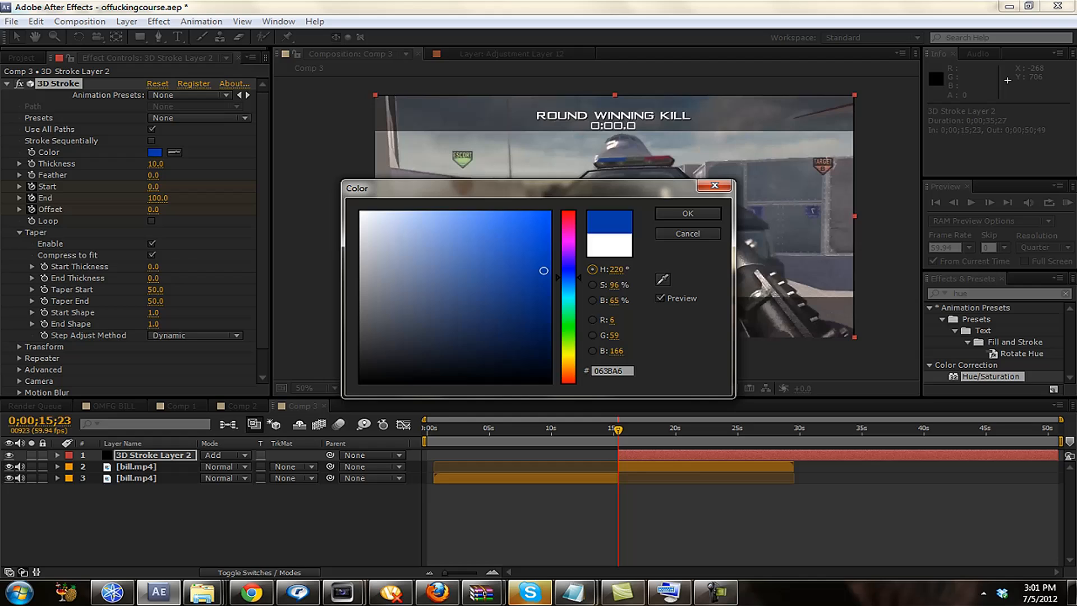
Step: Leave the stroke white, reshape its mask path around the gun barrel and raise thickness to 21.7
left_click(686, 214)
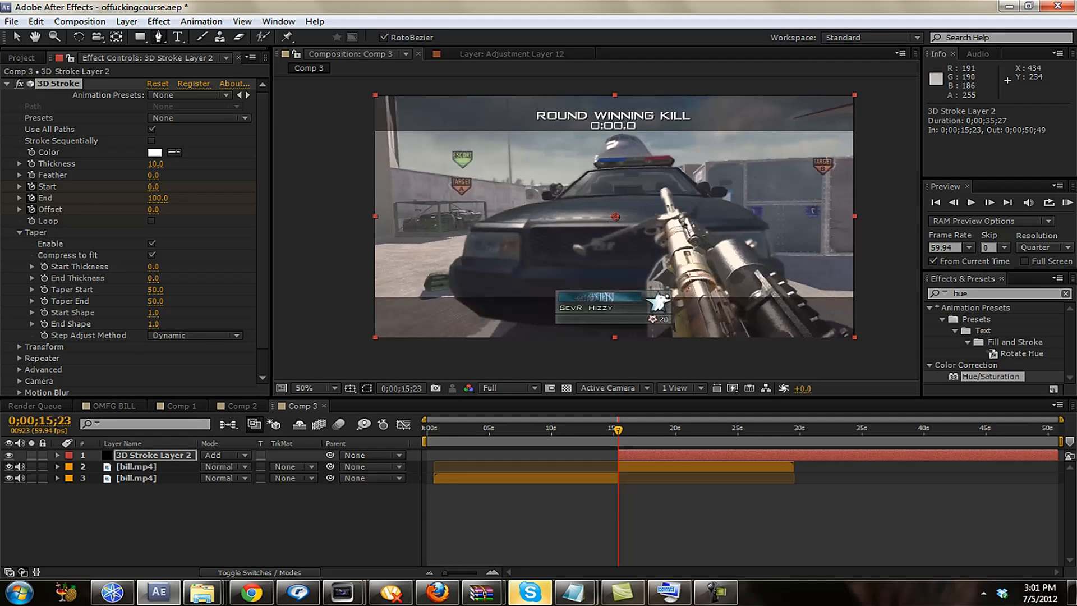
left_click(623, 283)
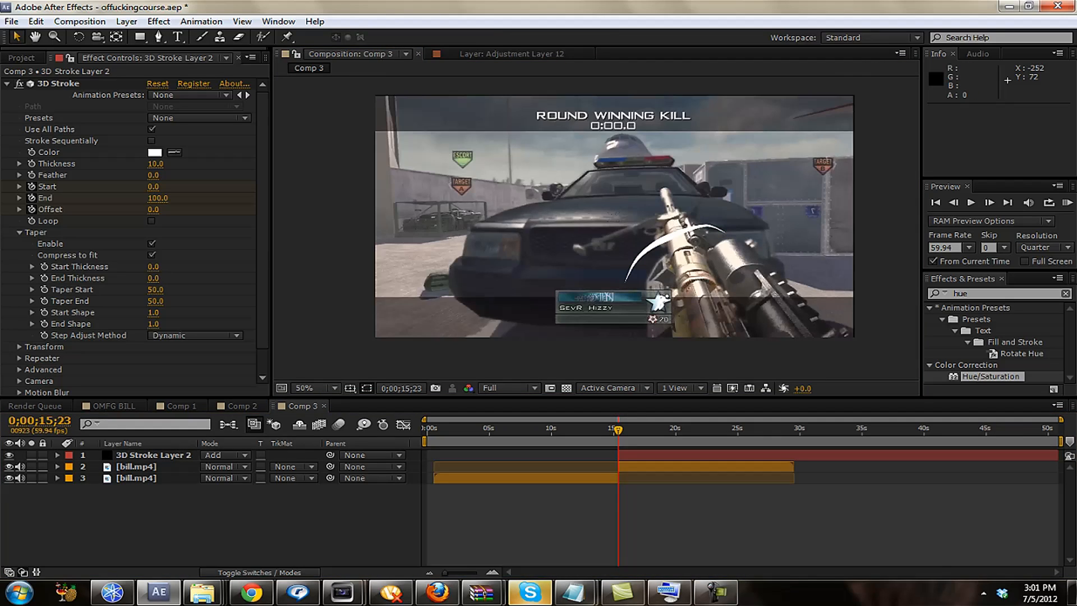
left_click(154, 455)
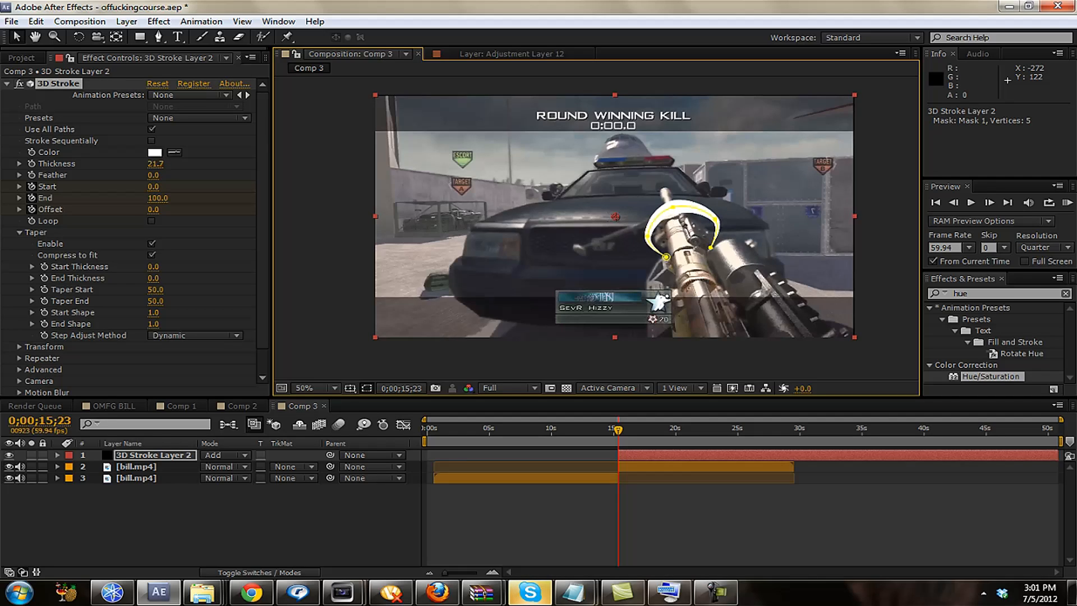
Step: Thicken the swoosh to 31.3, colour it light cyan 00FFFC and step to a slightly later frame
left_click_drag(155, 164, 178, 164)
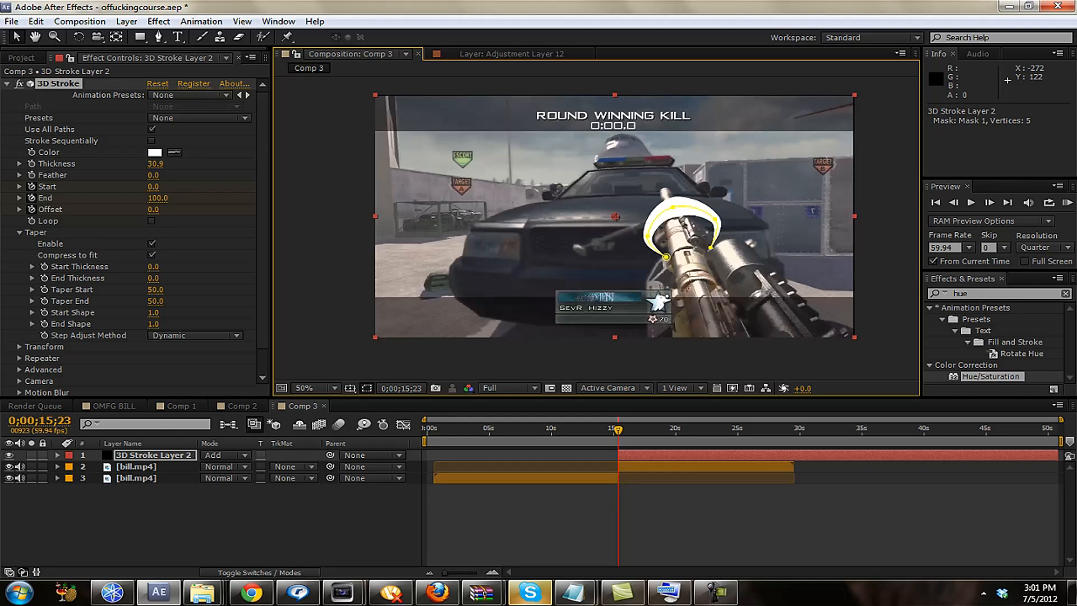
left_click(153, 151)
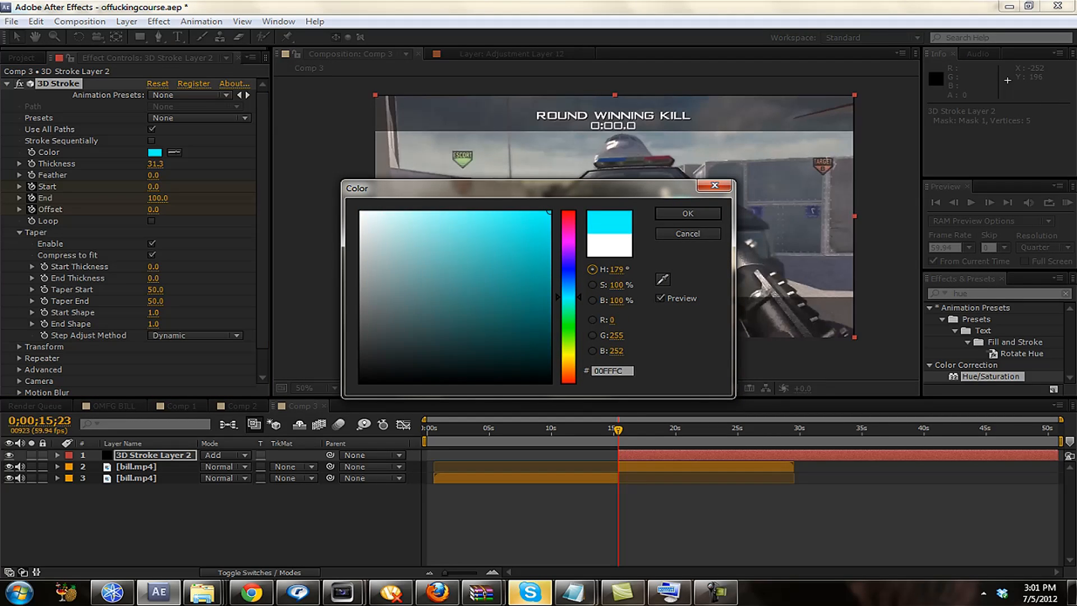
left_click(687, 213)
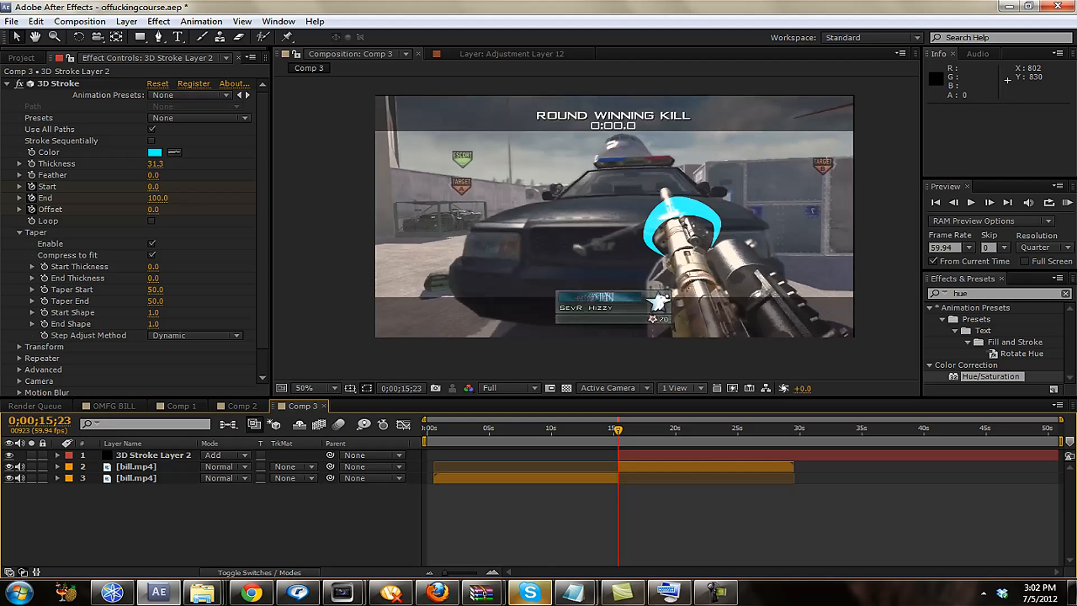
left_click(153, 454)
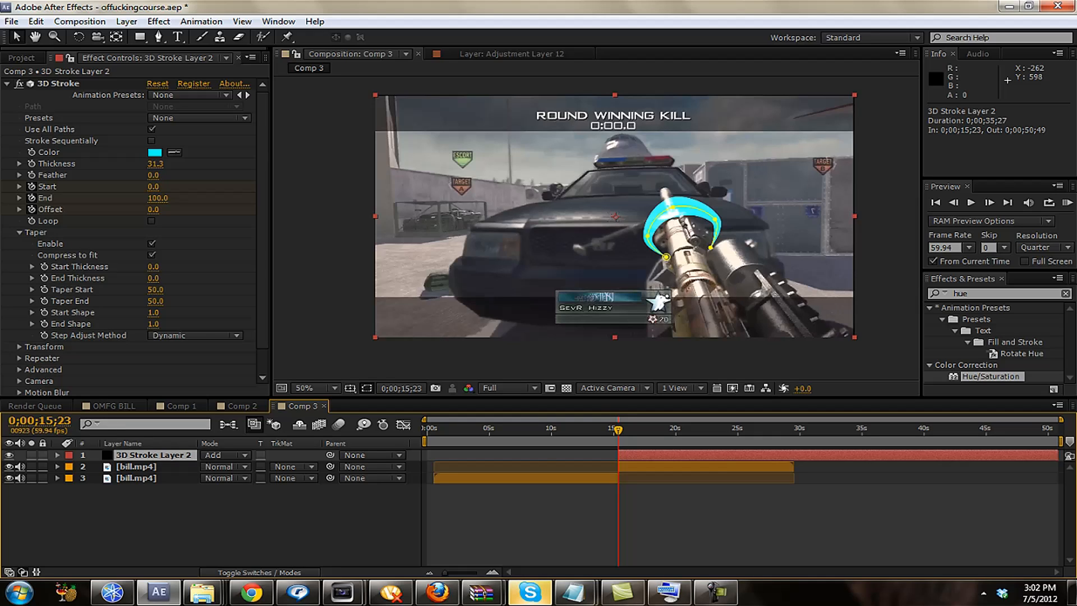
left_click(620, 428)
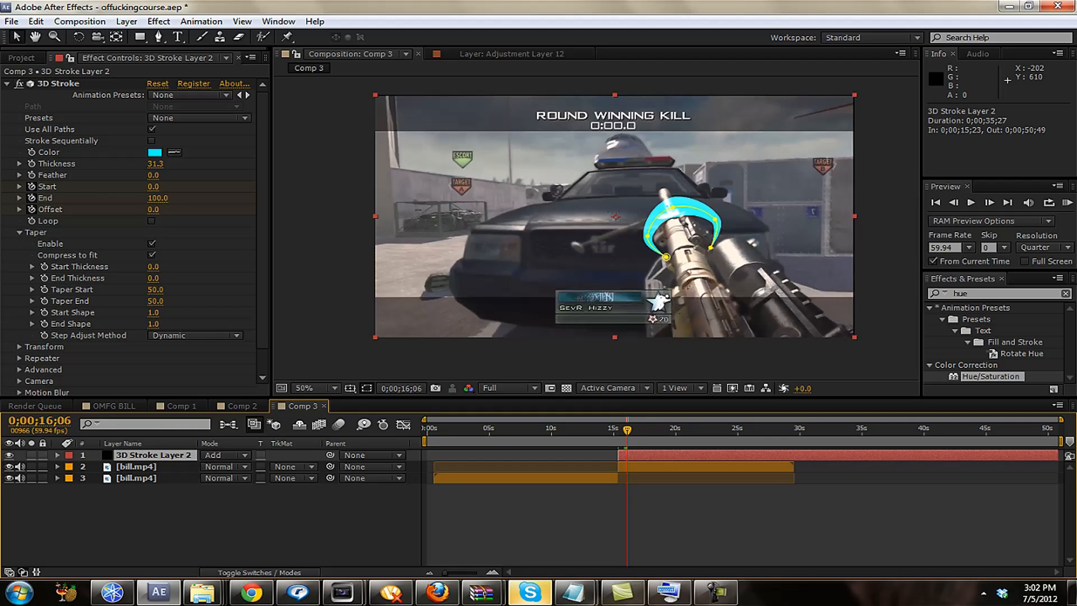
Step: Keyframe the stroke's End at 25 near 15 s so it draws partially, with thickness 23.7
left_click_drag(157, 209, 178, 209)
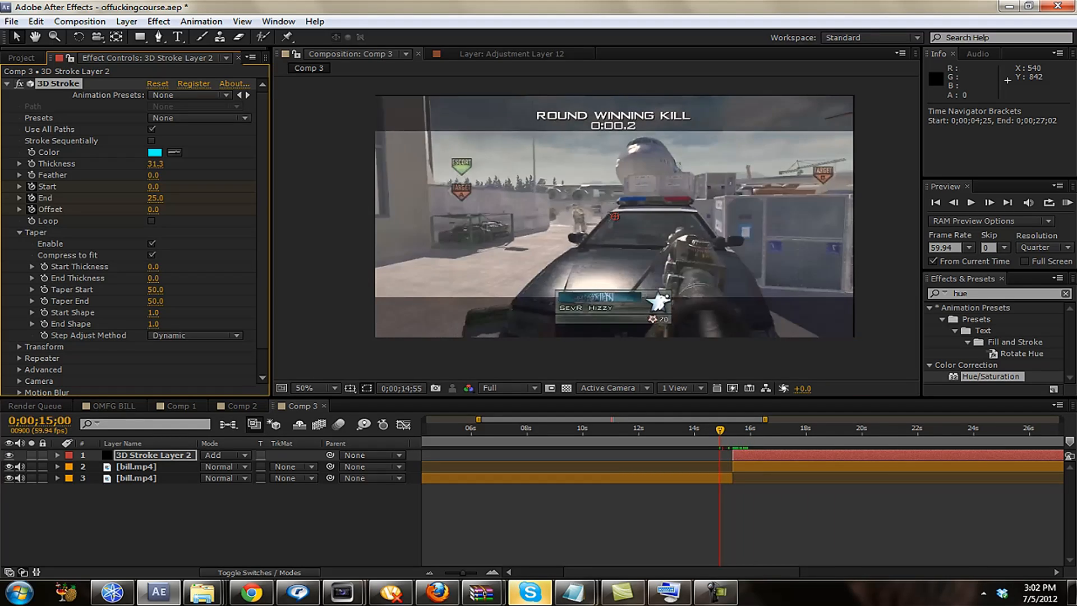
left_click(1043, 247)
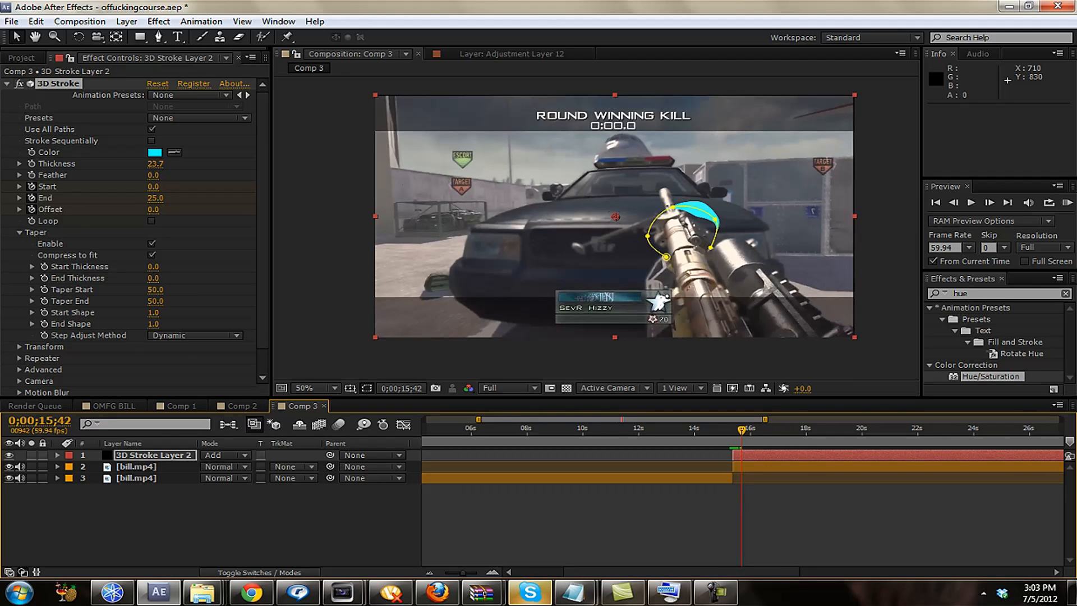
Step: Place 3d stroke shot.mp4 as the top Add-mode layer of Comp 3 around 14;25, timeline zoomed to frames
left_click(20, 57)
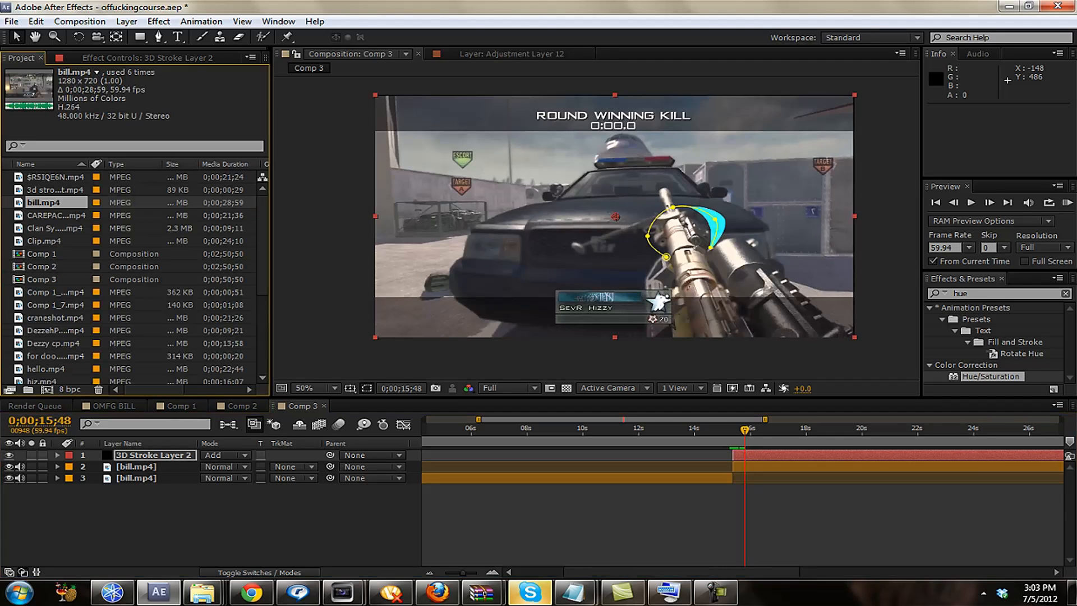
left_click(55, 189)
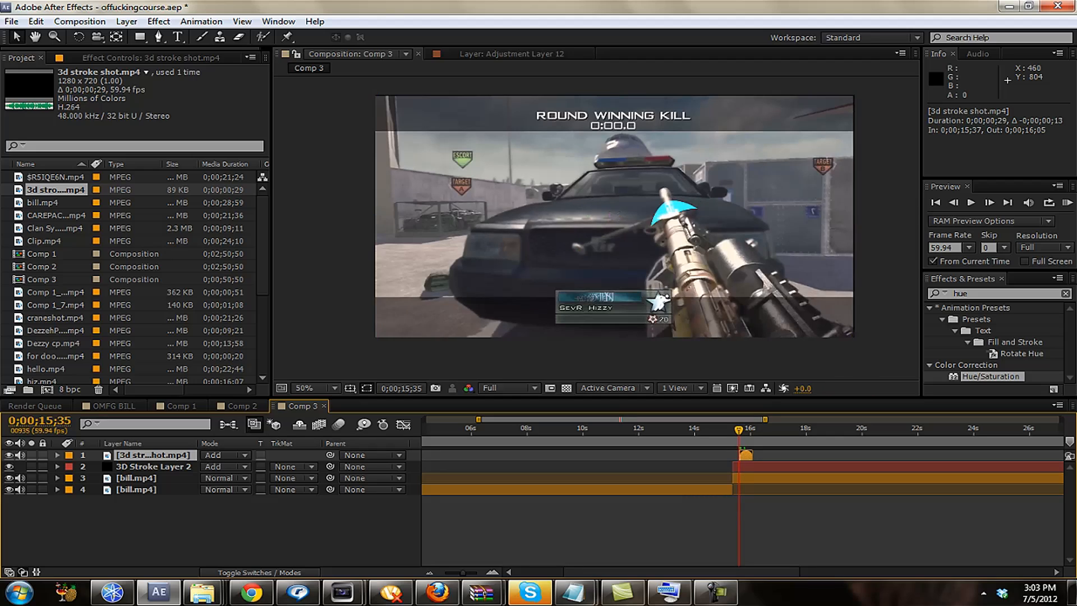
left_click(700, 419)
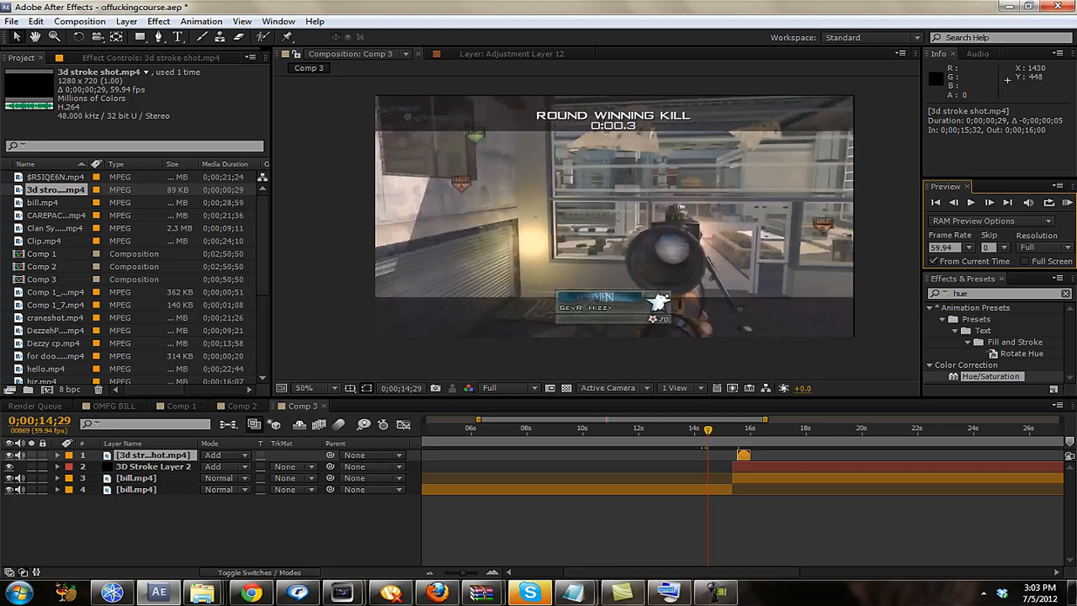
left_click(953, 202)
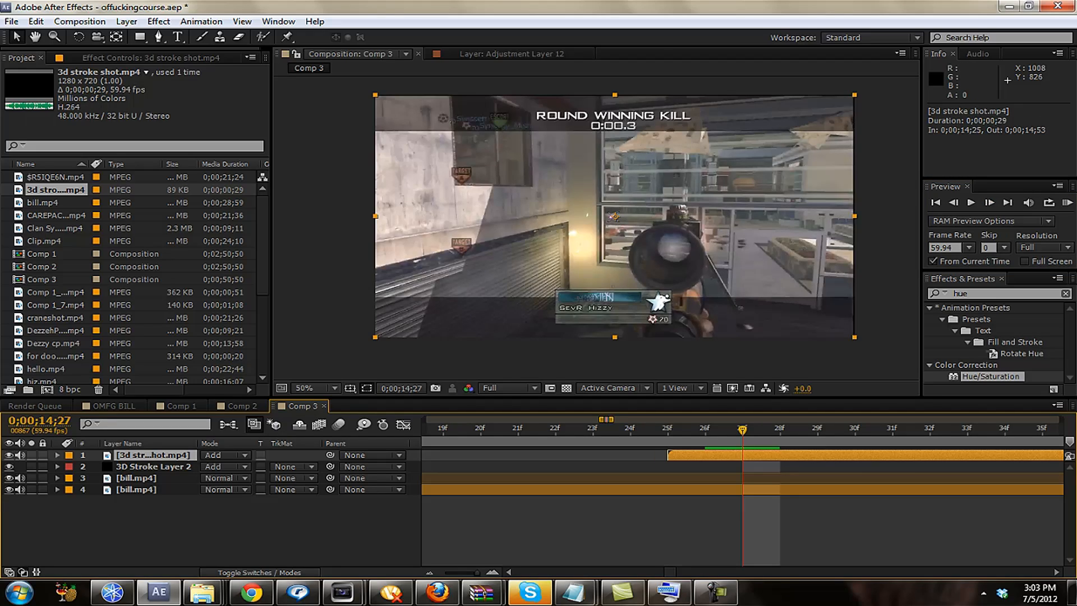
Step: Make the shot clip a 3D layer rotated 180° on Y and position it at 945, 289 over the gun
left_click(249, 573)
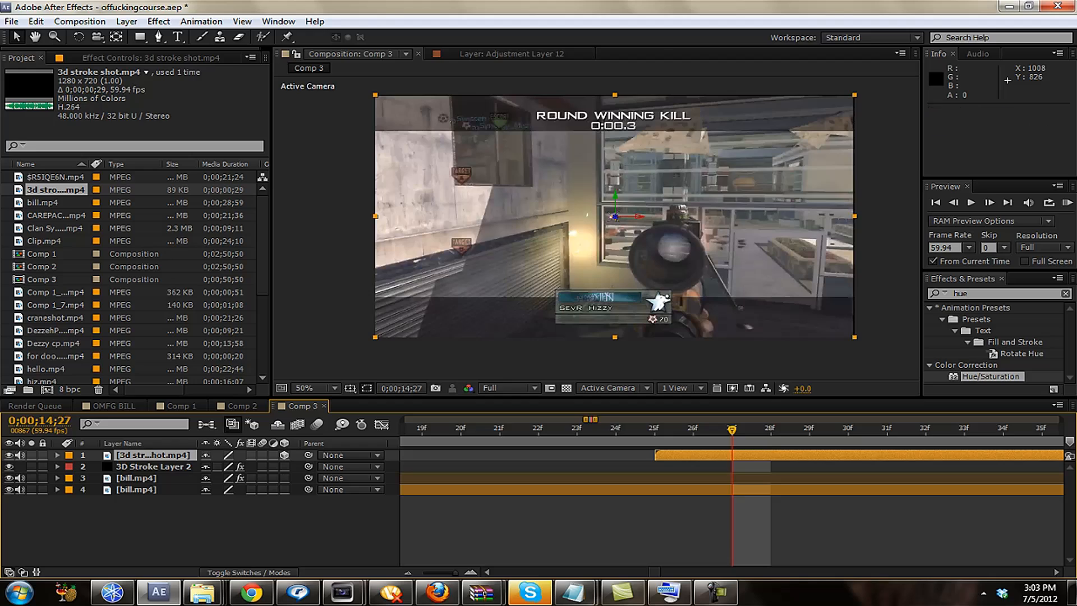
left_click(57, 454)
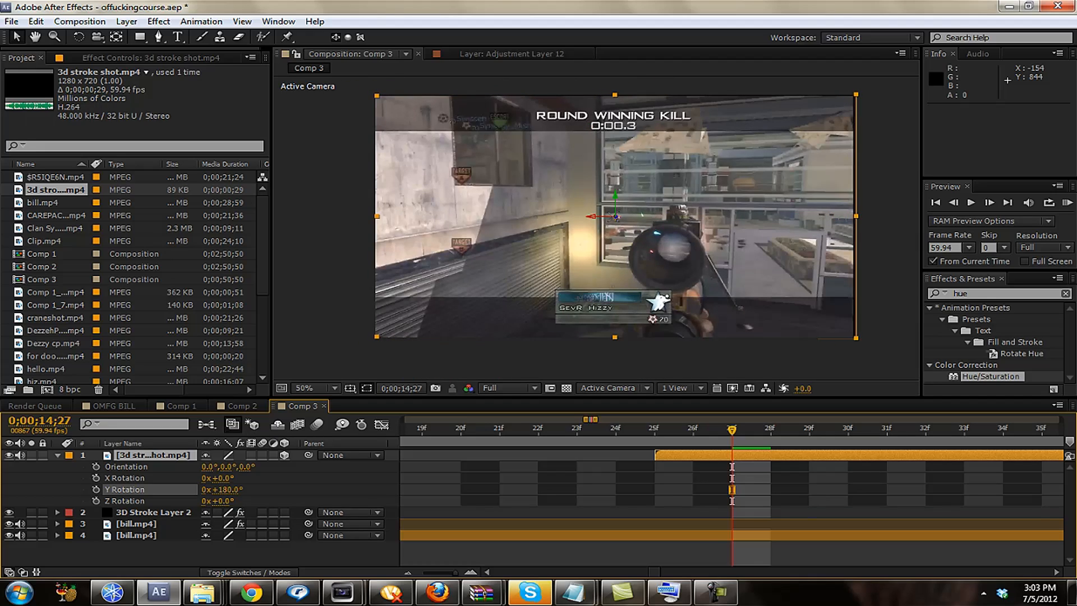
left_click(221, 489)
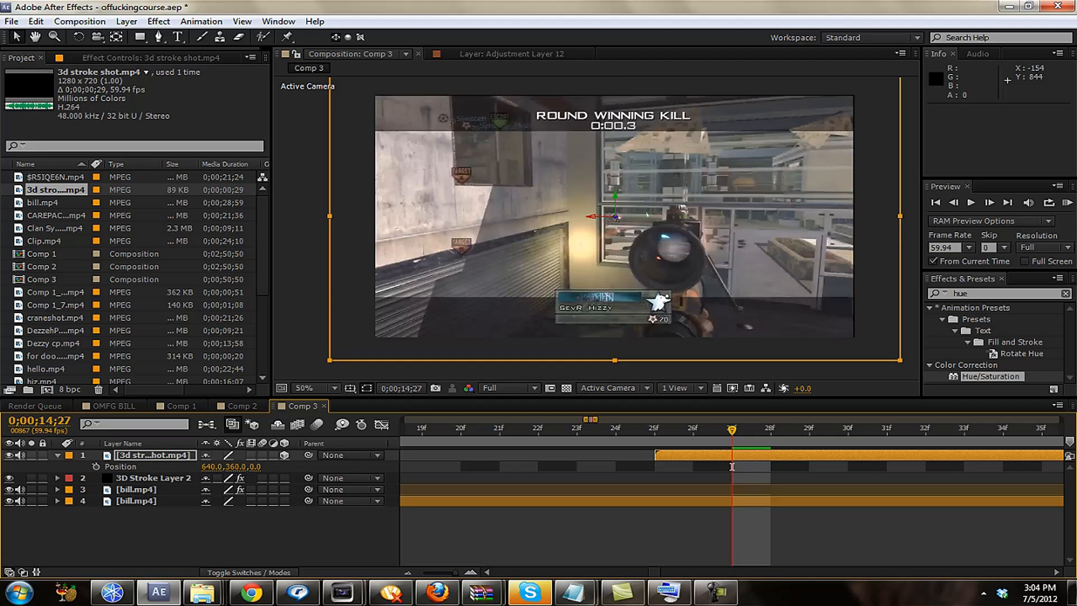
left_click_drag(598, 217, 677, 216)
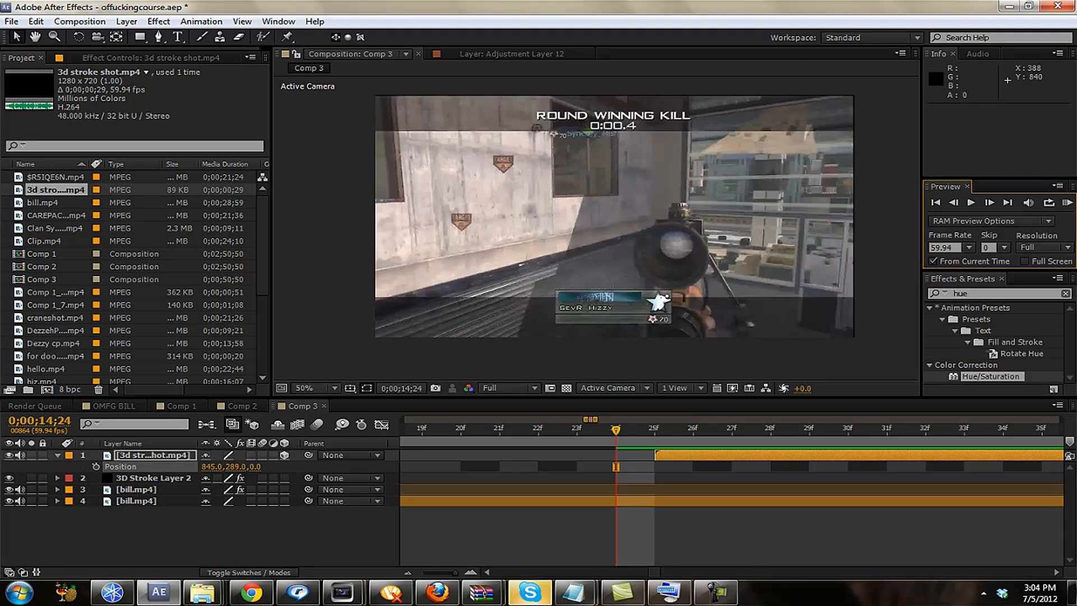
left_click(731, 427)
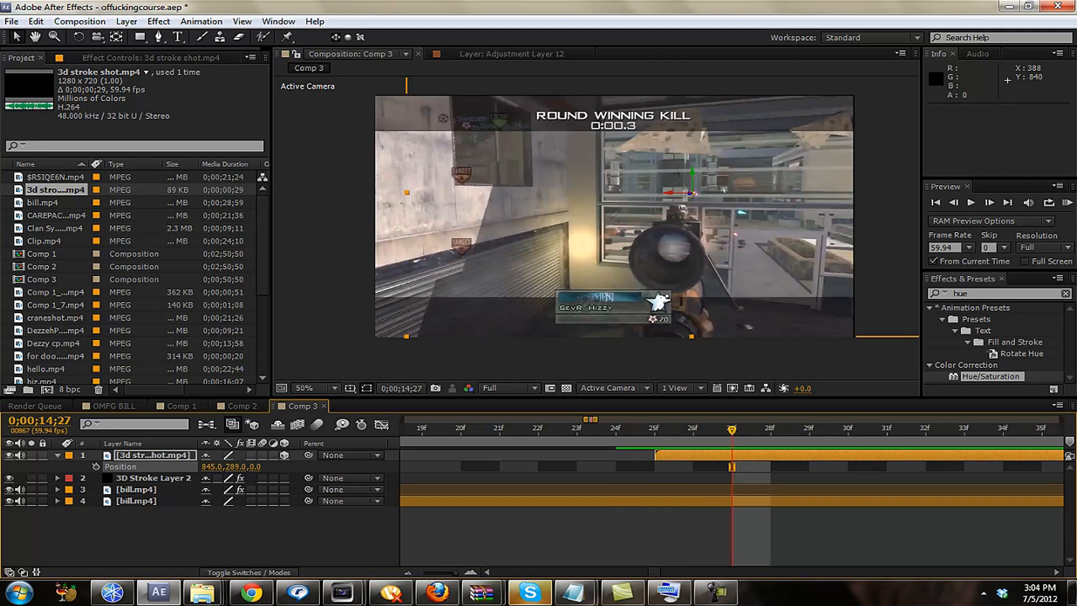
left_click(848, 427)
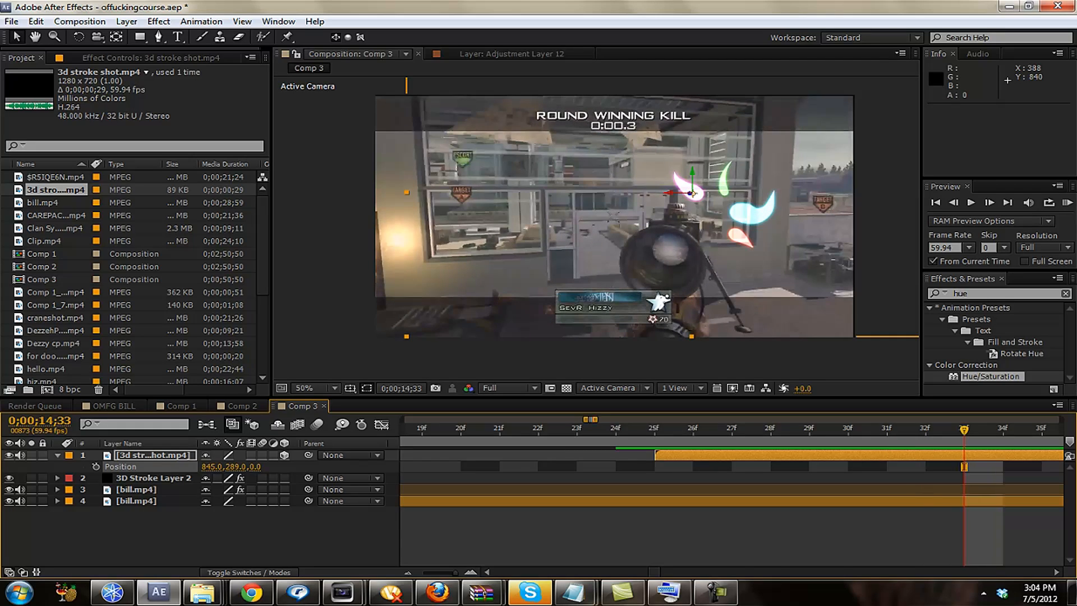
key("Right")
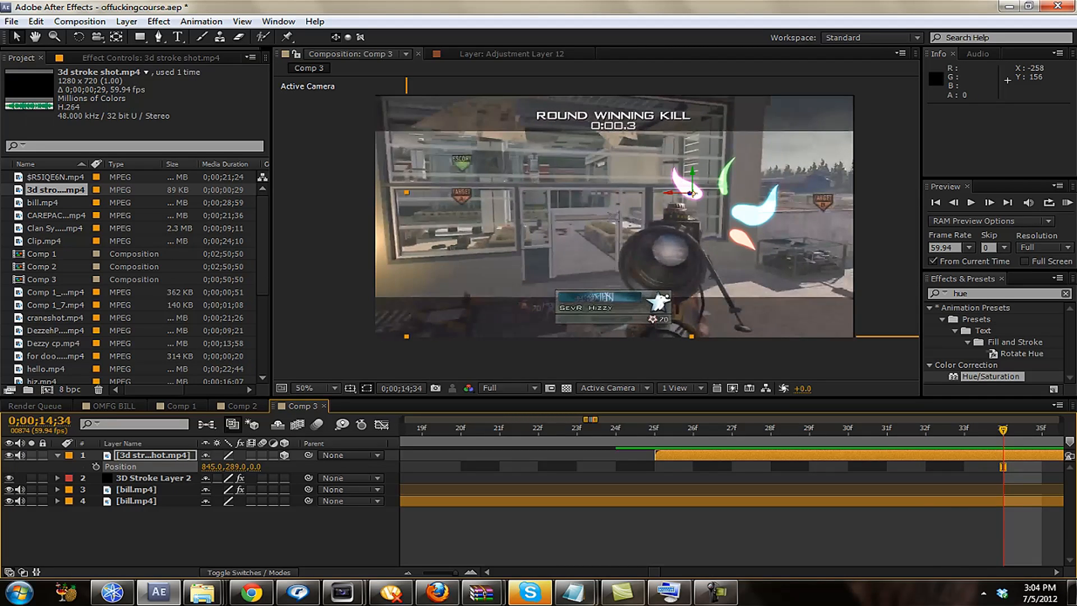